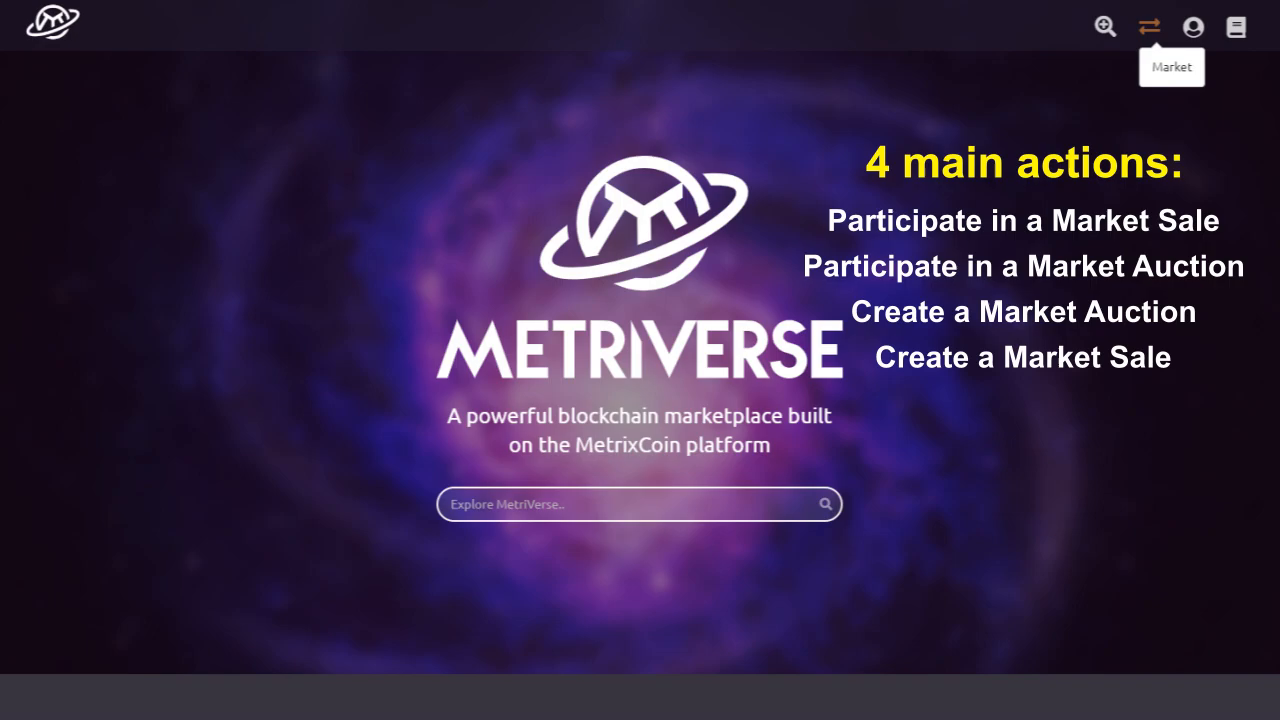
Go to the Market page from the top navigation bar
{"action": "left_click", "coordinate": [1149, 27]}
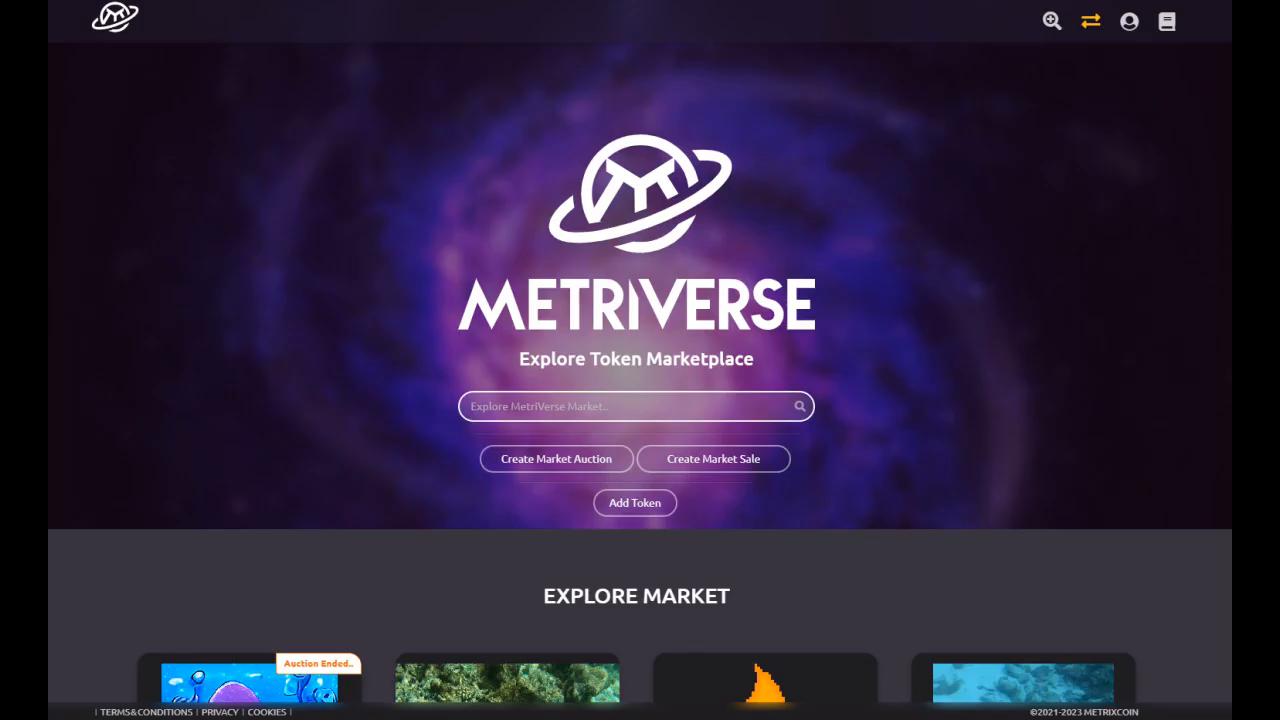
Purchase the purple PyroPets #0x023a listing for 50,000 MRX, approving payment in MetriMask
{"action": "scroll", "scroll_direction": "down", "scroll_amount": 3}
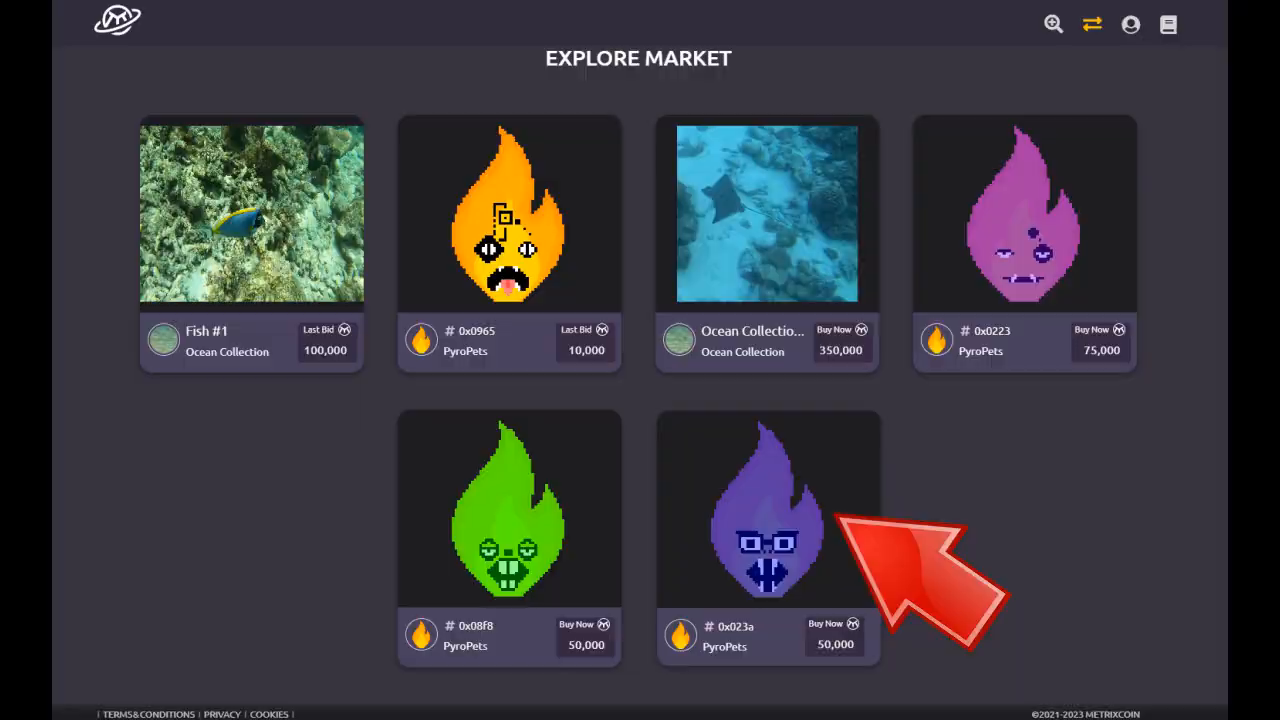
{"action": "left_click", "coordinate": [767, 509]}
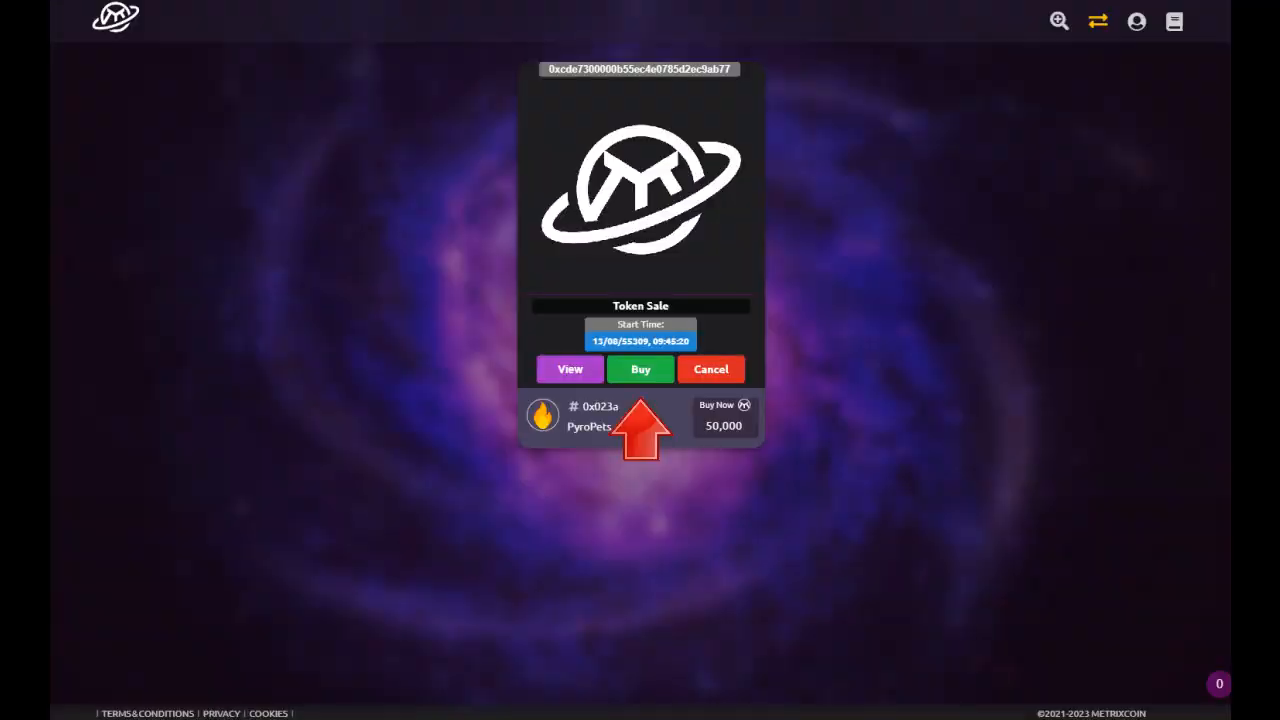
{"action": "left_click", "coordinate": [640, 369]}
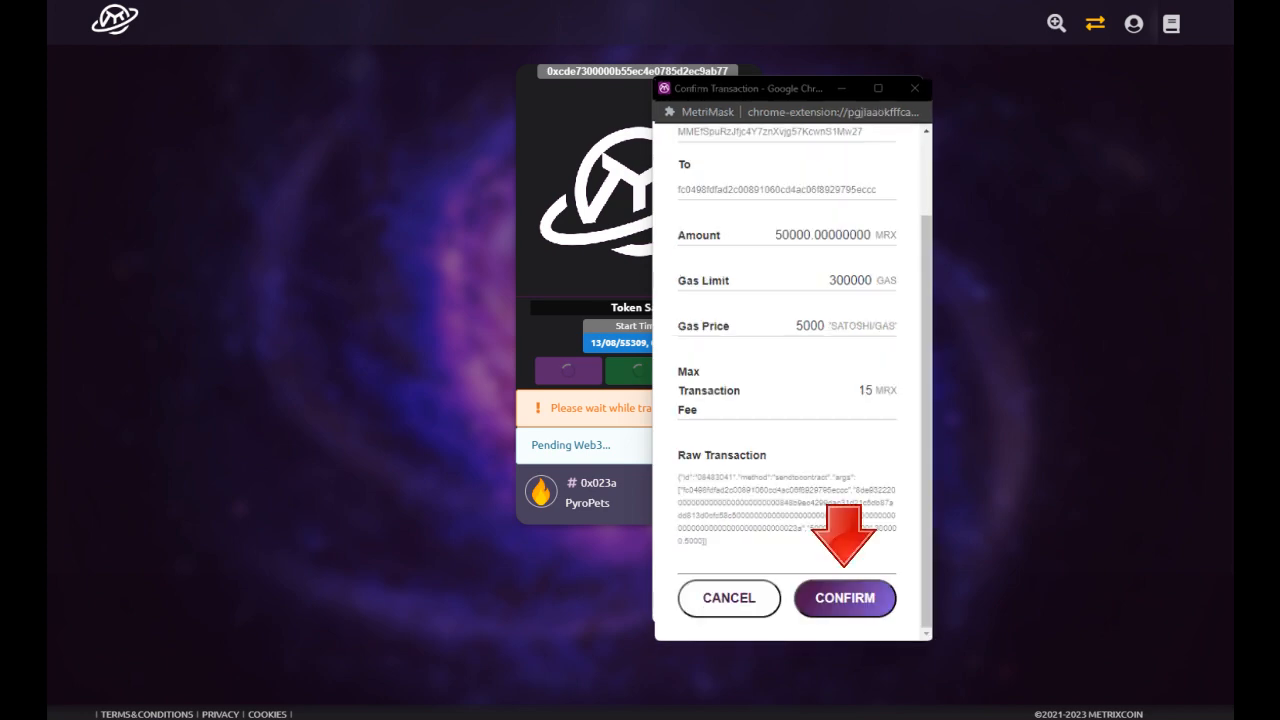
{"action": "left_click", "coordinate": [844, 597]}
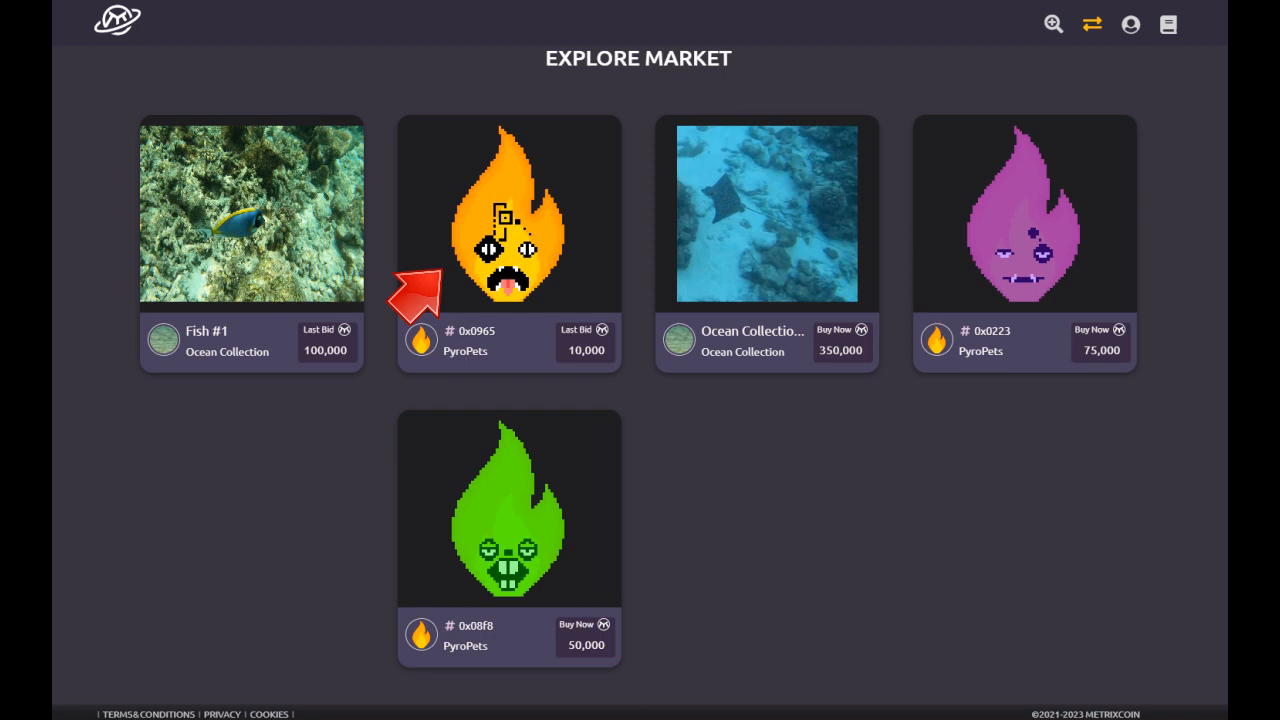
Bid 20,000 MRX on the orange PyroPets #0x0965 auction and confirm in MetriMask
{"action": "left_click", "coordinate": [508, 212]}
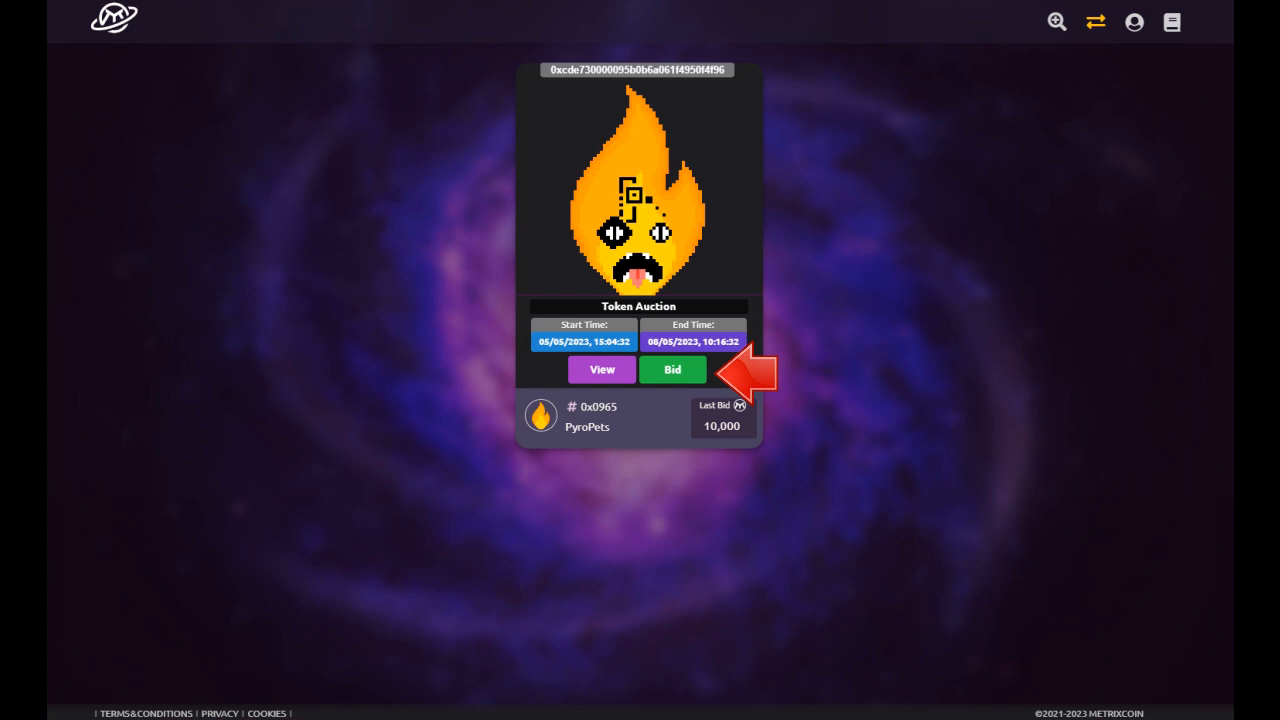
{"action": "left_click", "coordinate": [672, 369]}
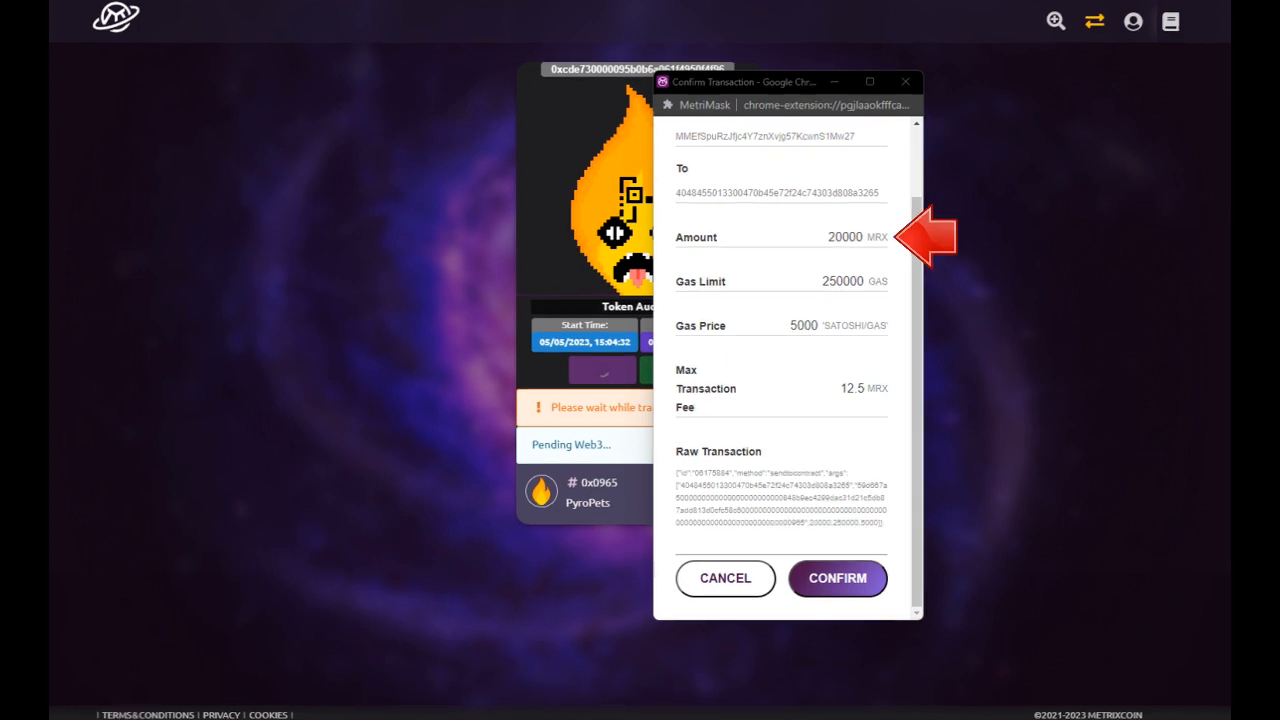
{"action": "left_click", "coordinate": [837, 578]}
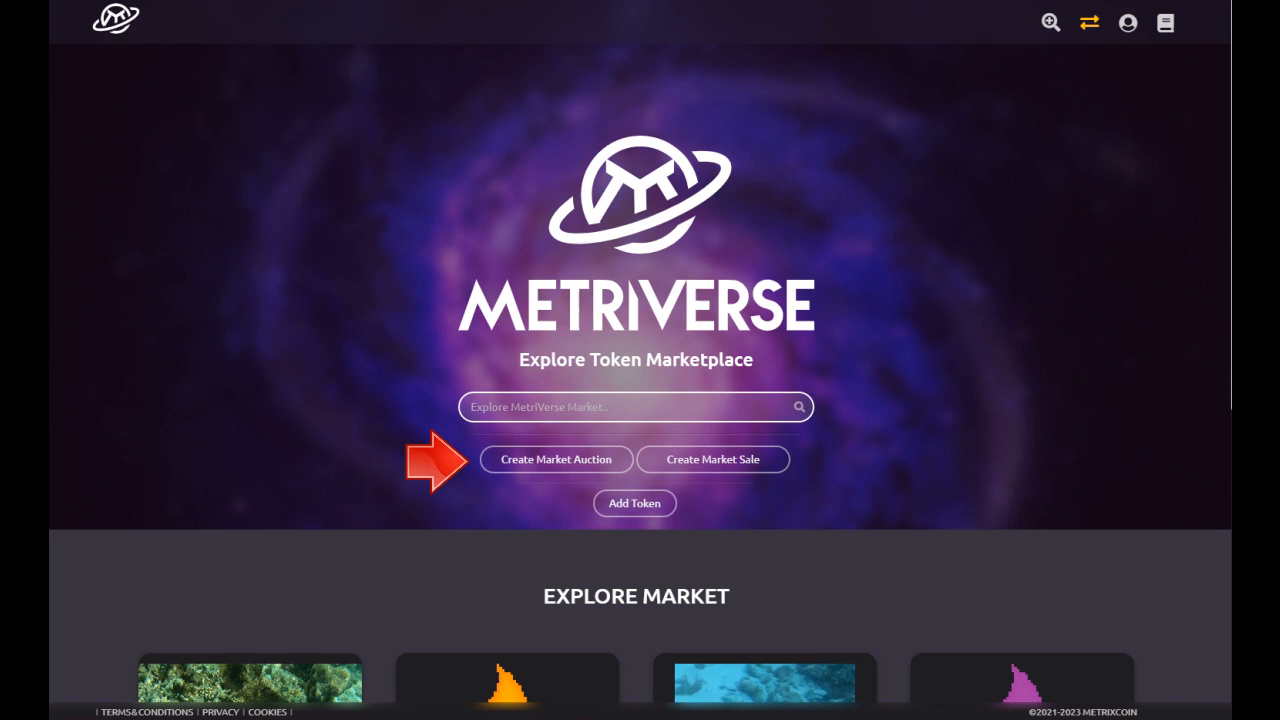
Open a new auction form and approve Songket Miners token 0x0b in MetriMask
{"action": "left_click", "coordinate": [555, 459]}
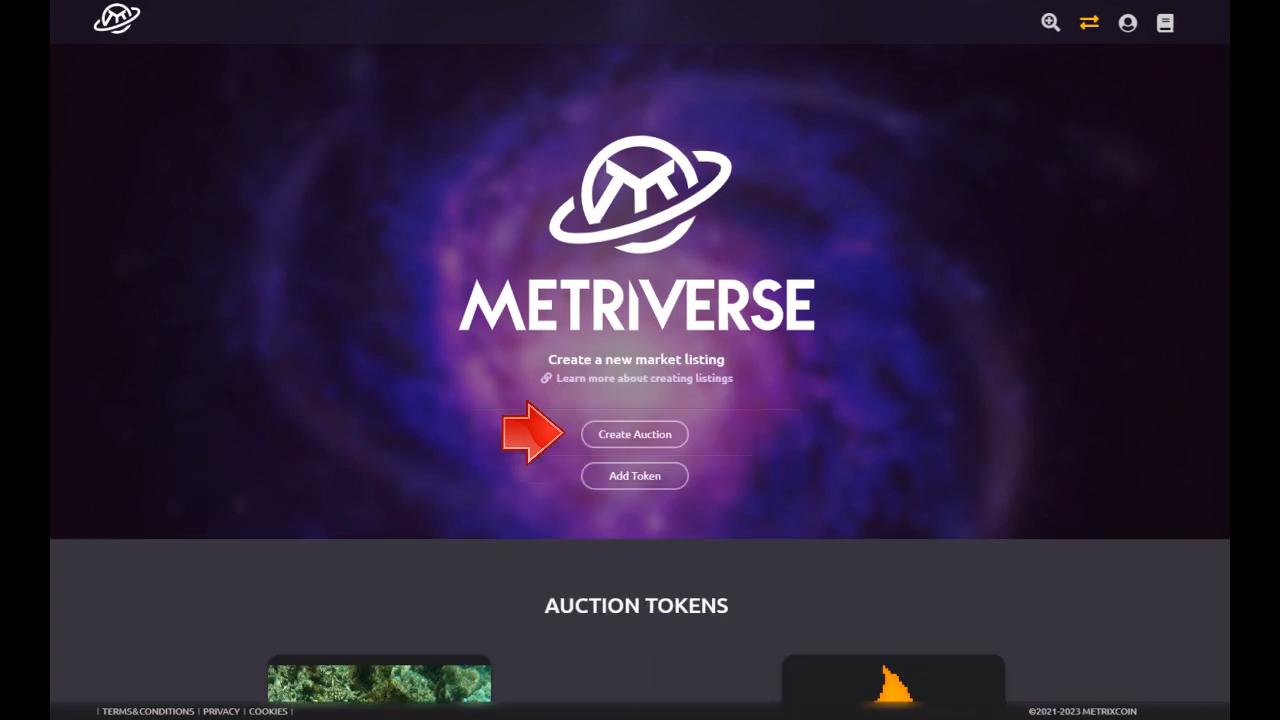
{"action": "left_click", "coordinate": [634, 434]}
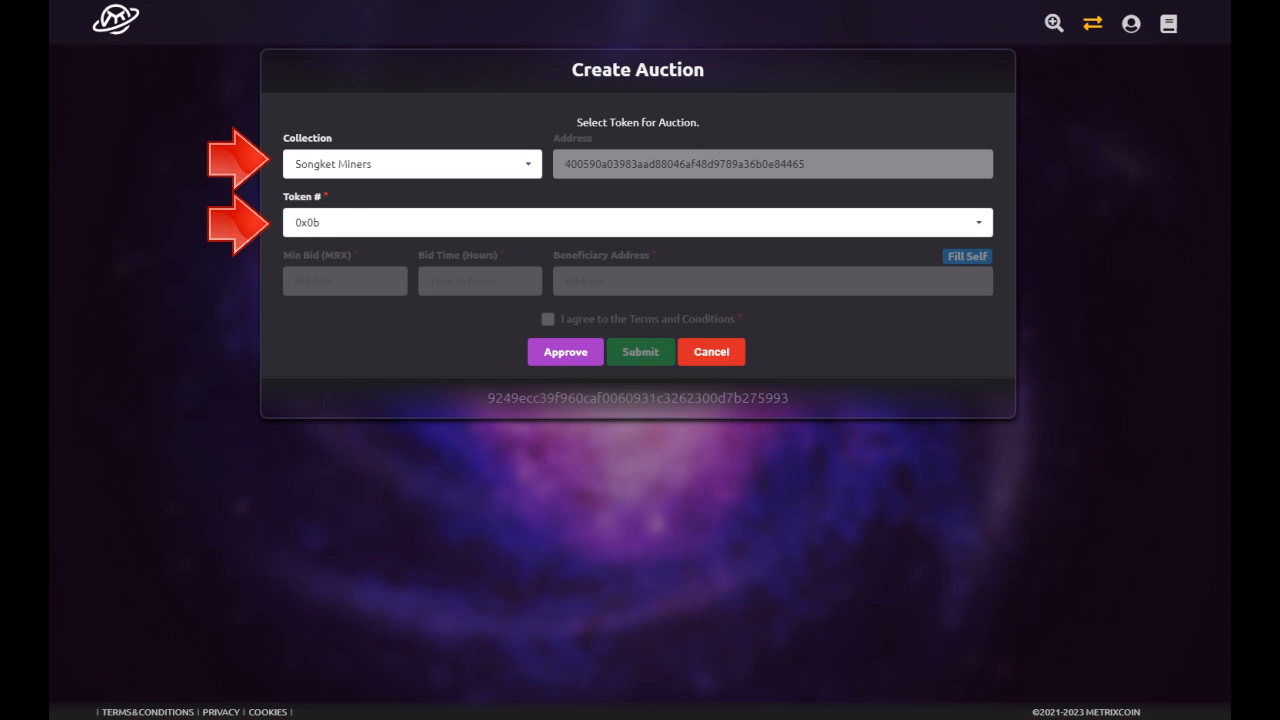
{"action": "left_click", "coordinate": [564, 351]}
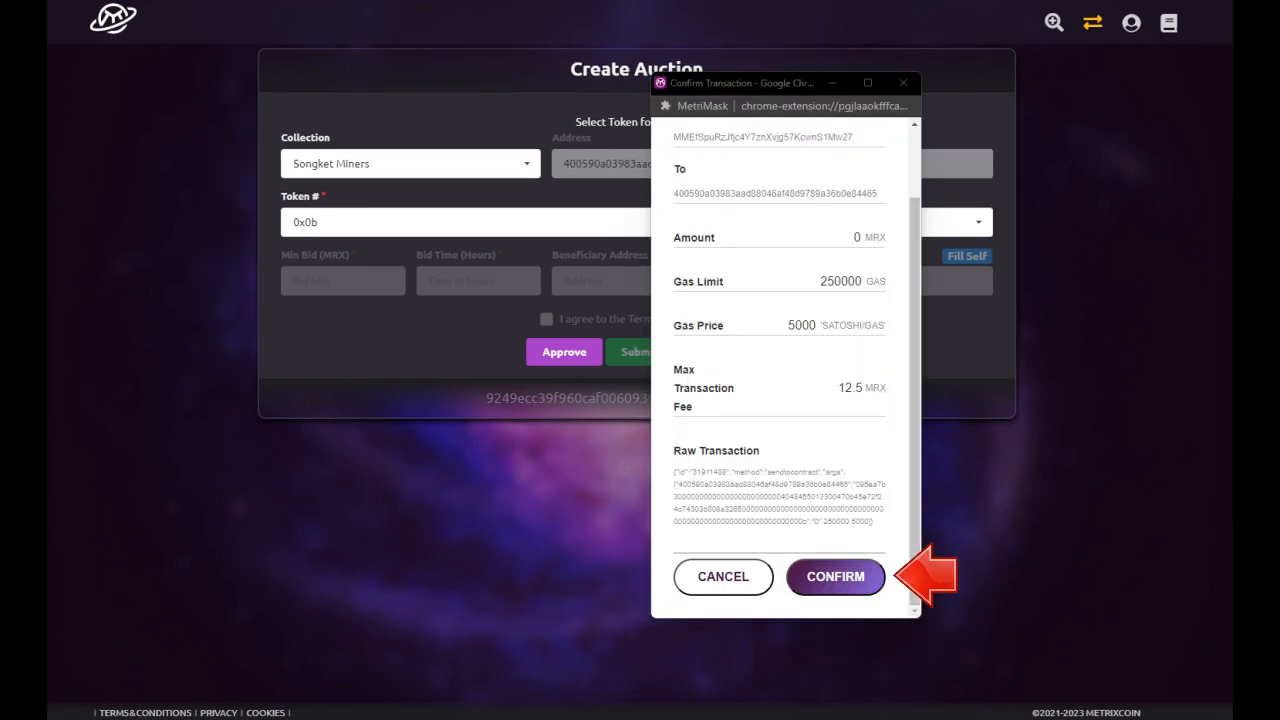
{"action": "left_click", "coordinate": [835, 576]}
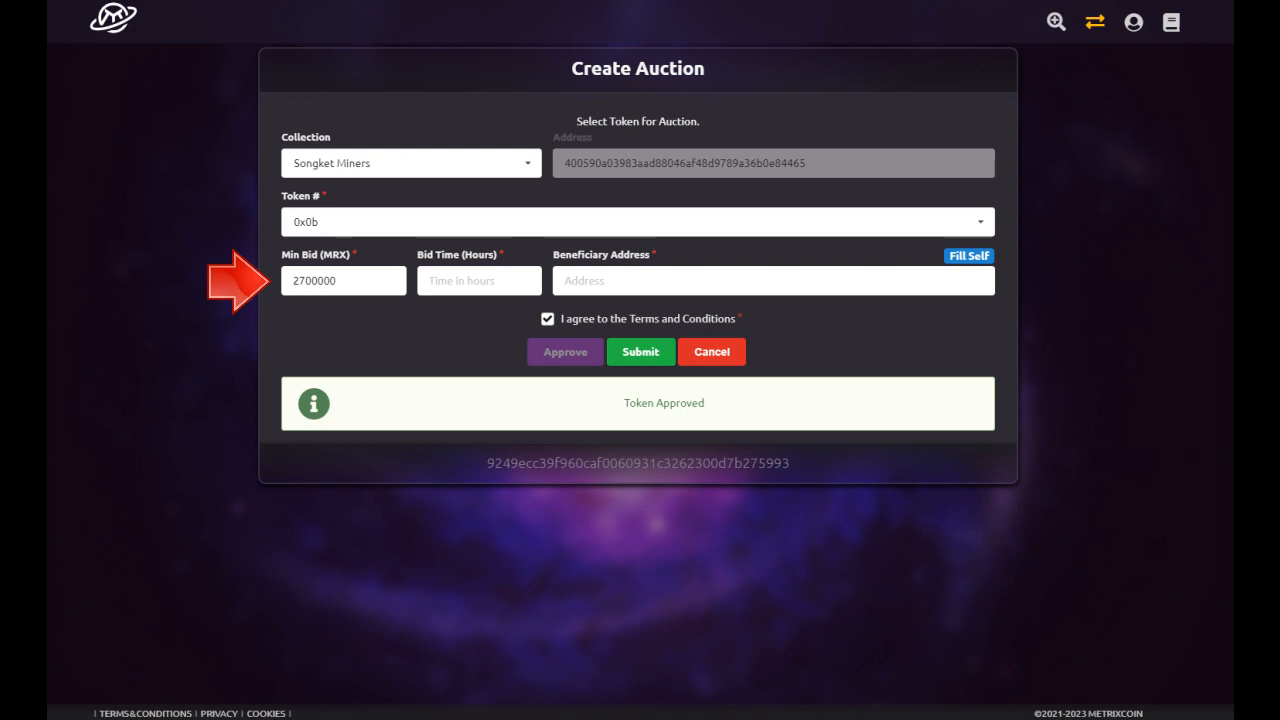
Set a 168-hour bid time and beneficiary address, then submit and confirm the auction
{"action": "type", "text": "168"}
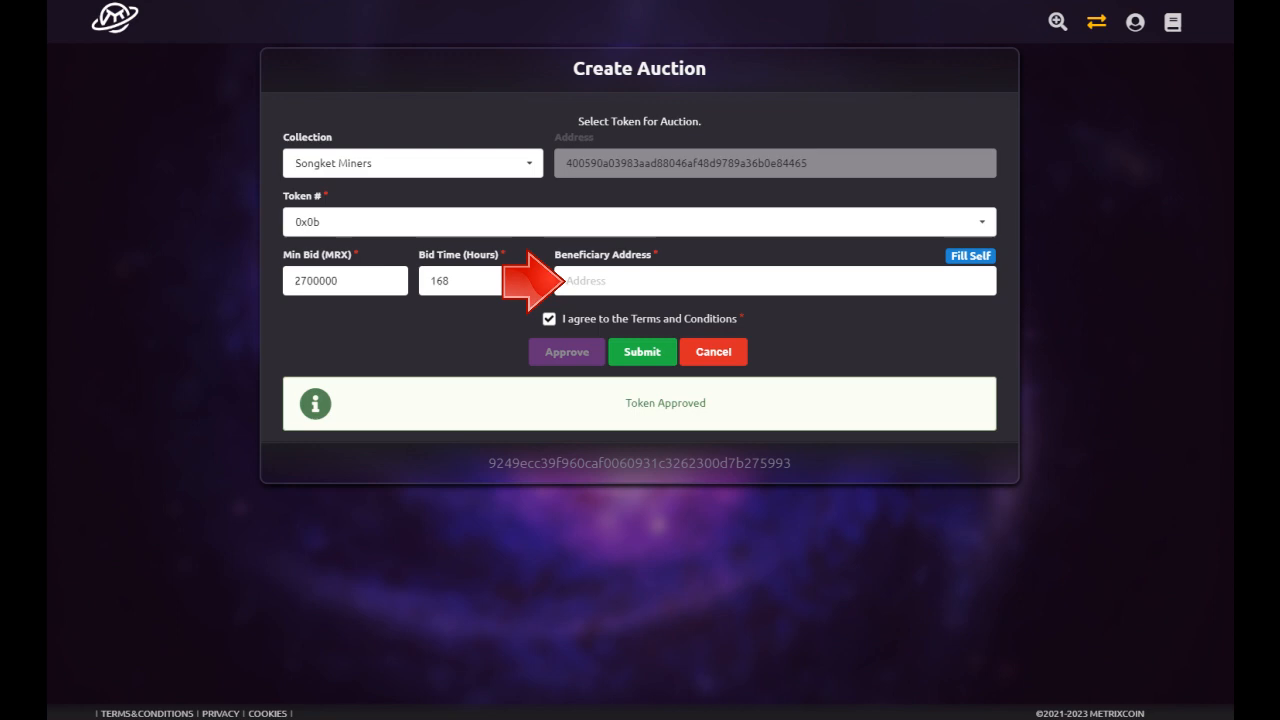
{"action": "left_click", "coordinate": [968, 255]}
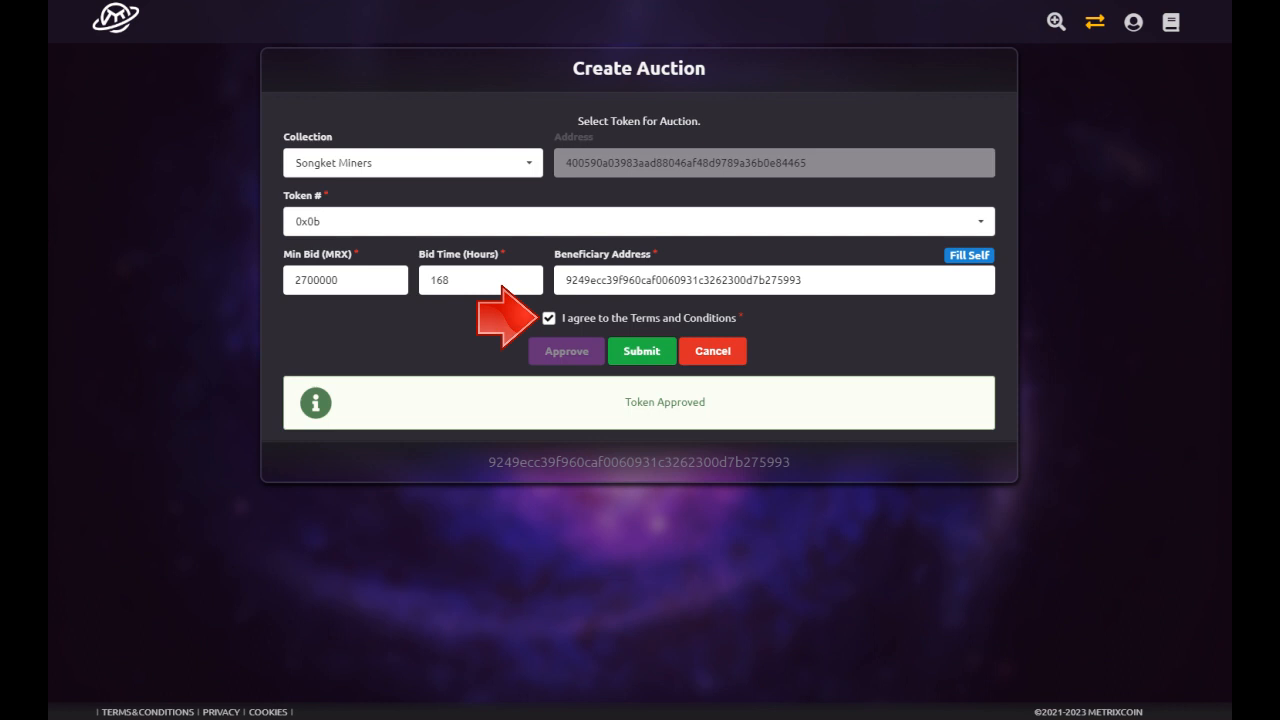
{"action": "left_click", "coordinate": [640, 351]}
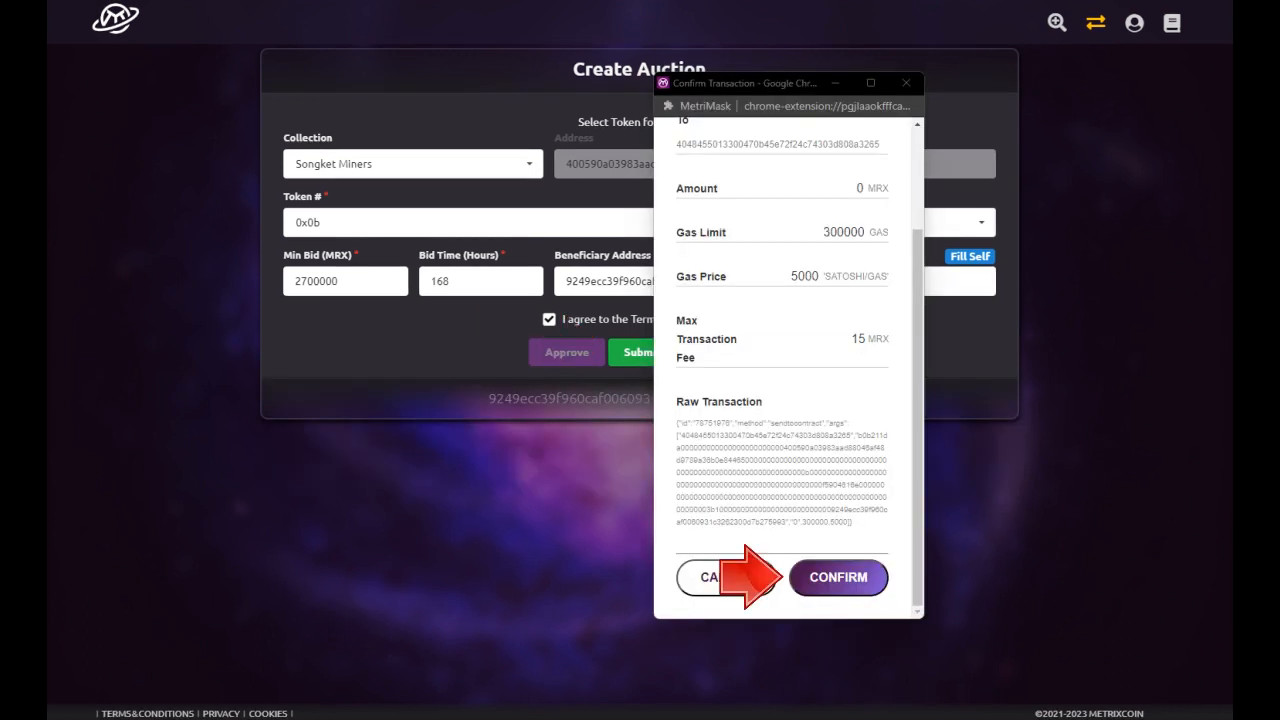
{"action": "left_click", "coordinate": [838, 577]}
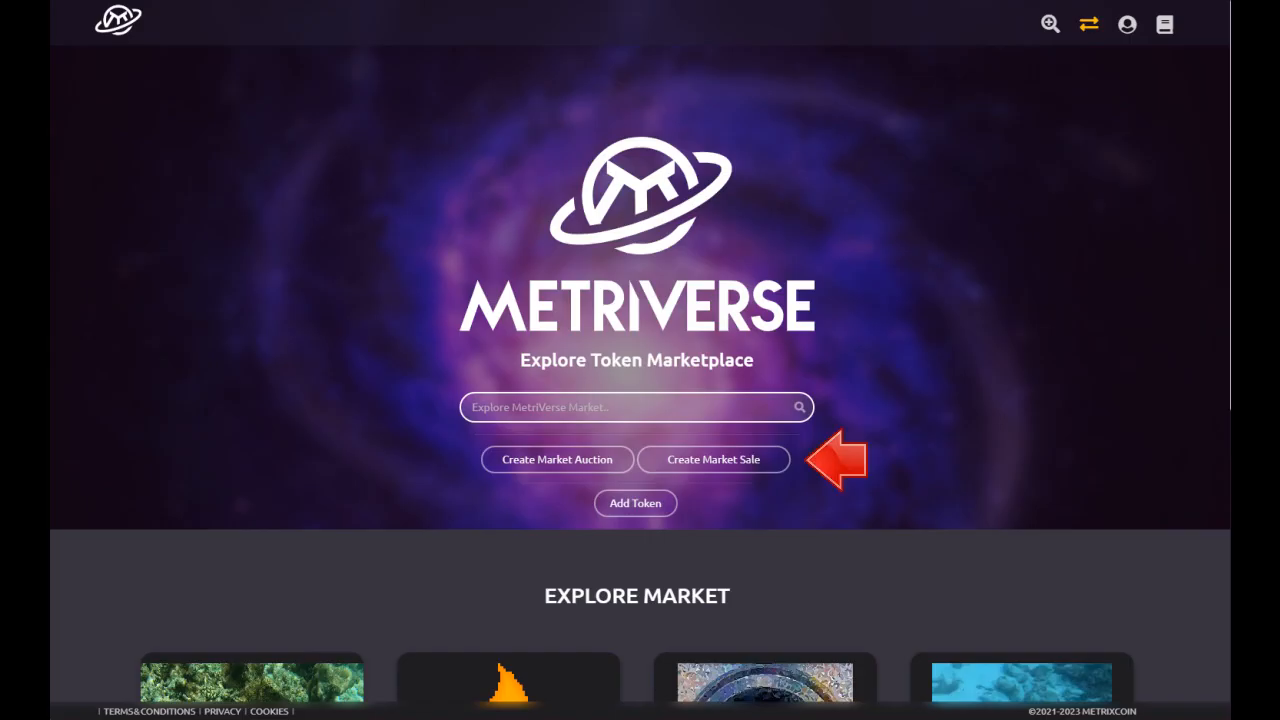
Open a new token sale form and approve Songket Miners token 0x00 in MetriMask
{"action": "left_click", "coordinate": [712, 459]}
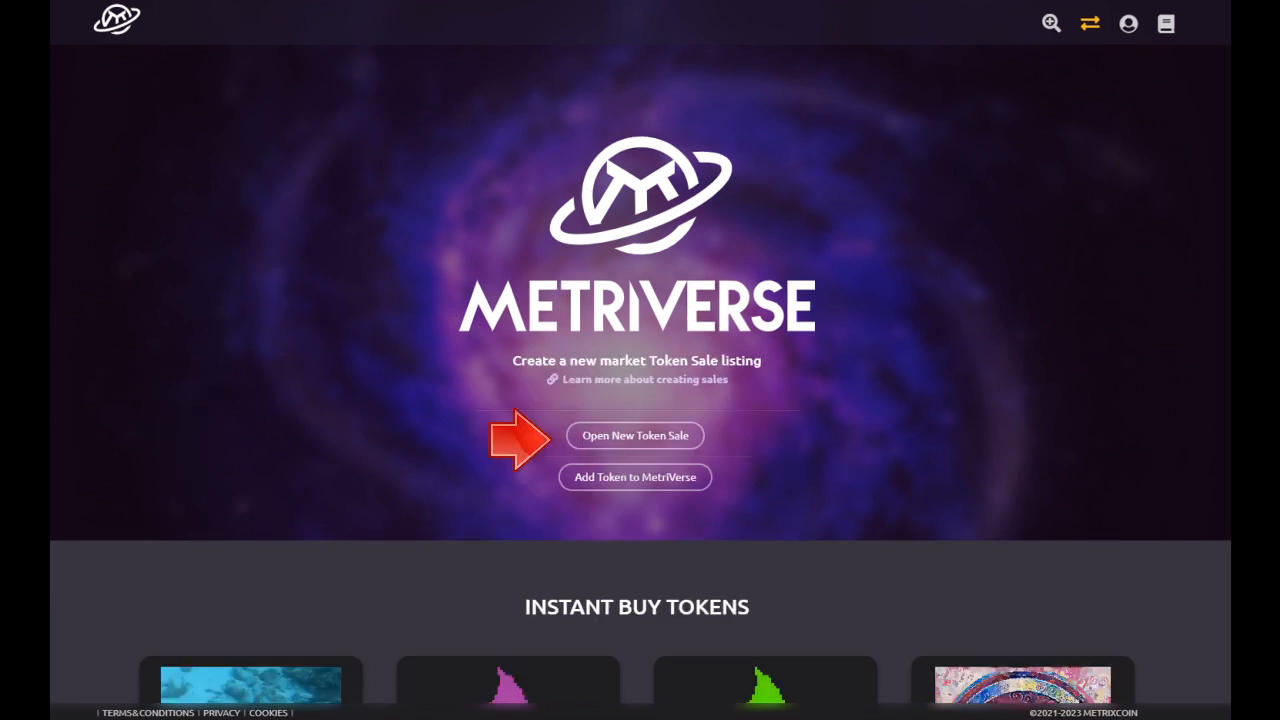
{"action": "left_click", "coordinate": [634, 435]}
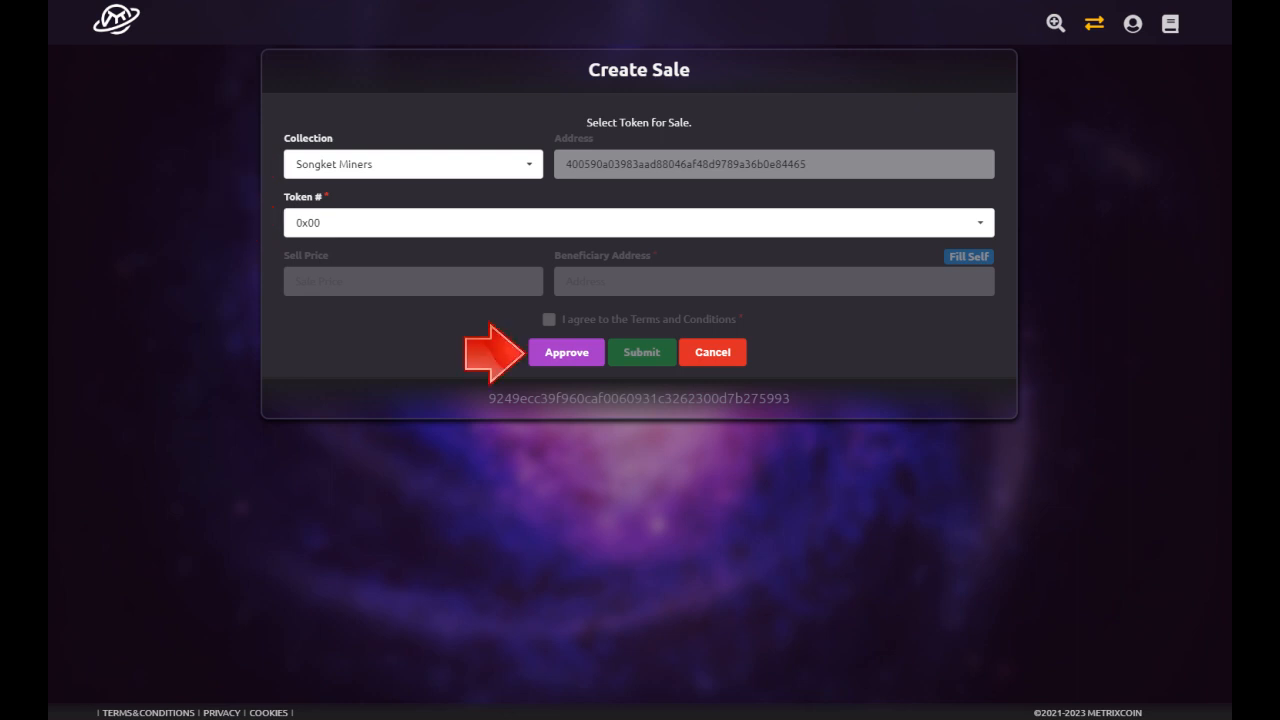
{"action": "left_click", "coordinate": [566, 352]}
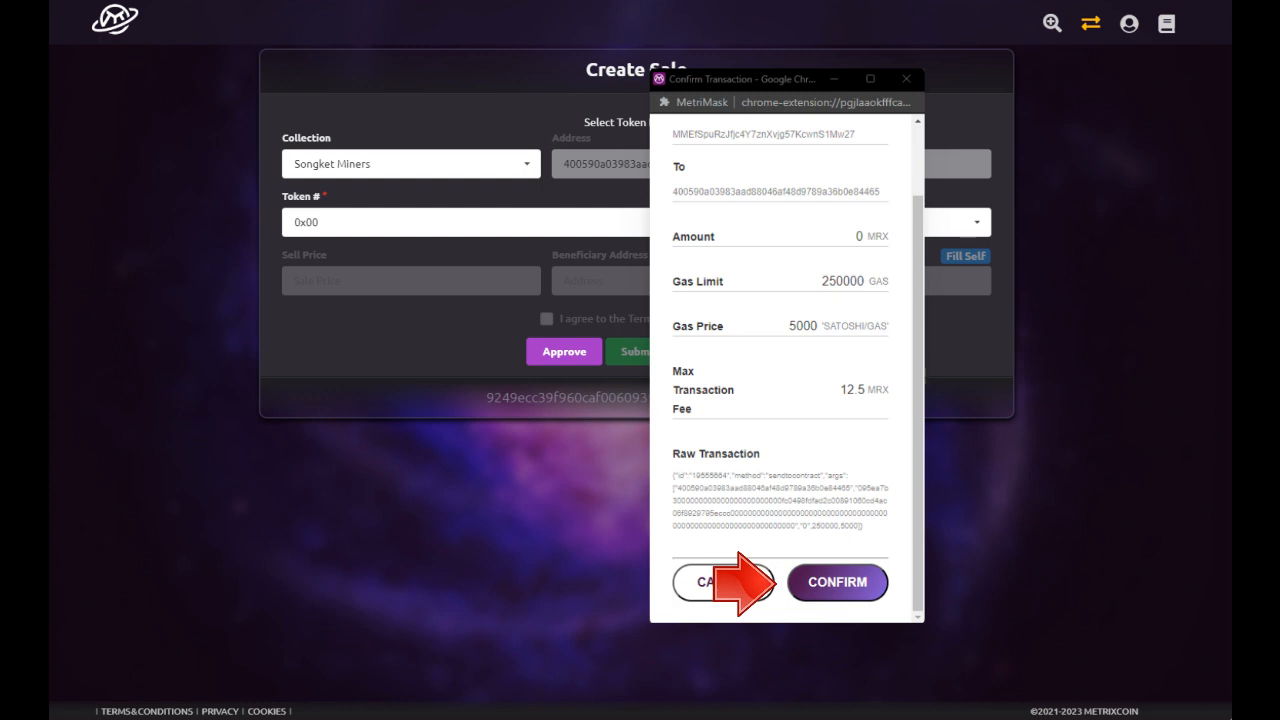
{"action": "left_click", "coordinate": [837, 582]}
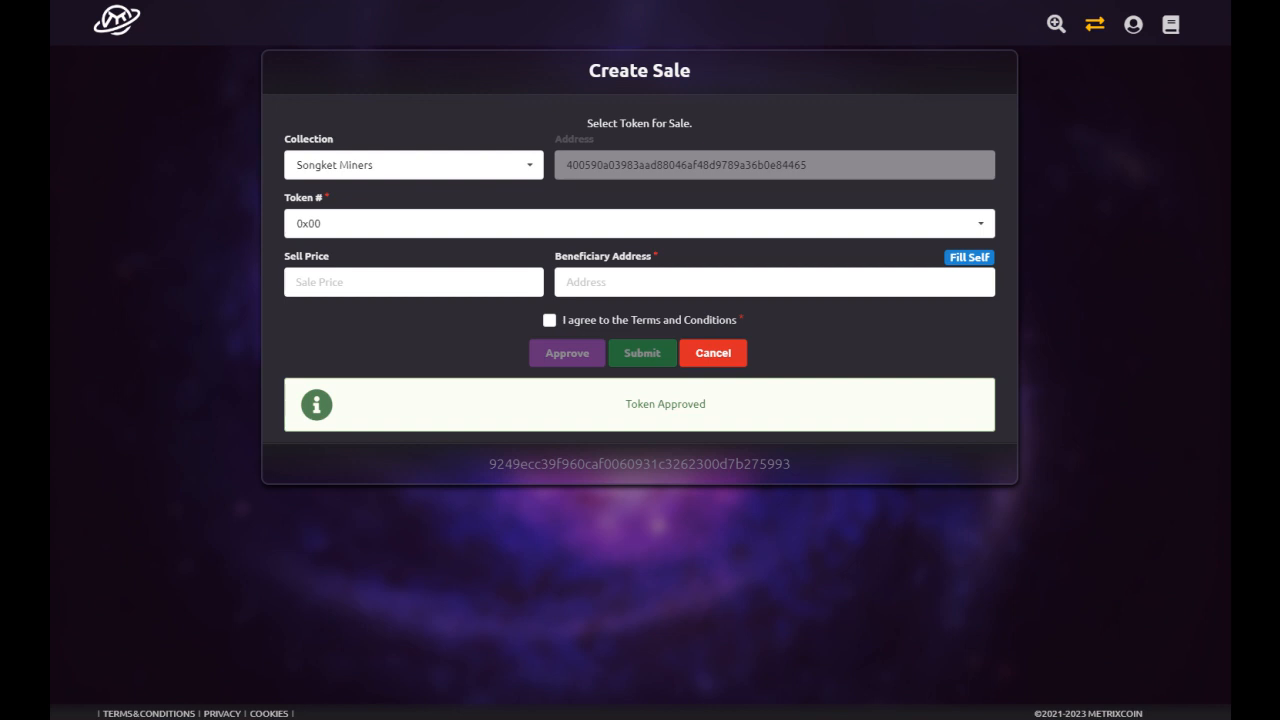
Price token 0x00 at 540000000 with self as beneficiary, accept terms, submit and confirm
{"action": "type", "text": "540000000"}
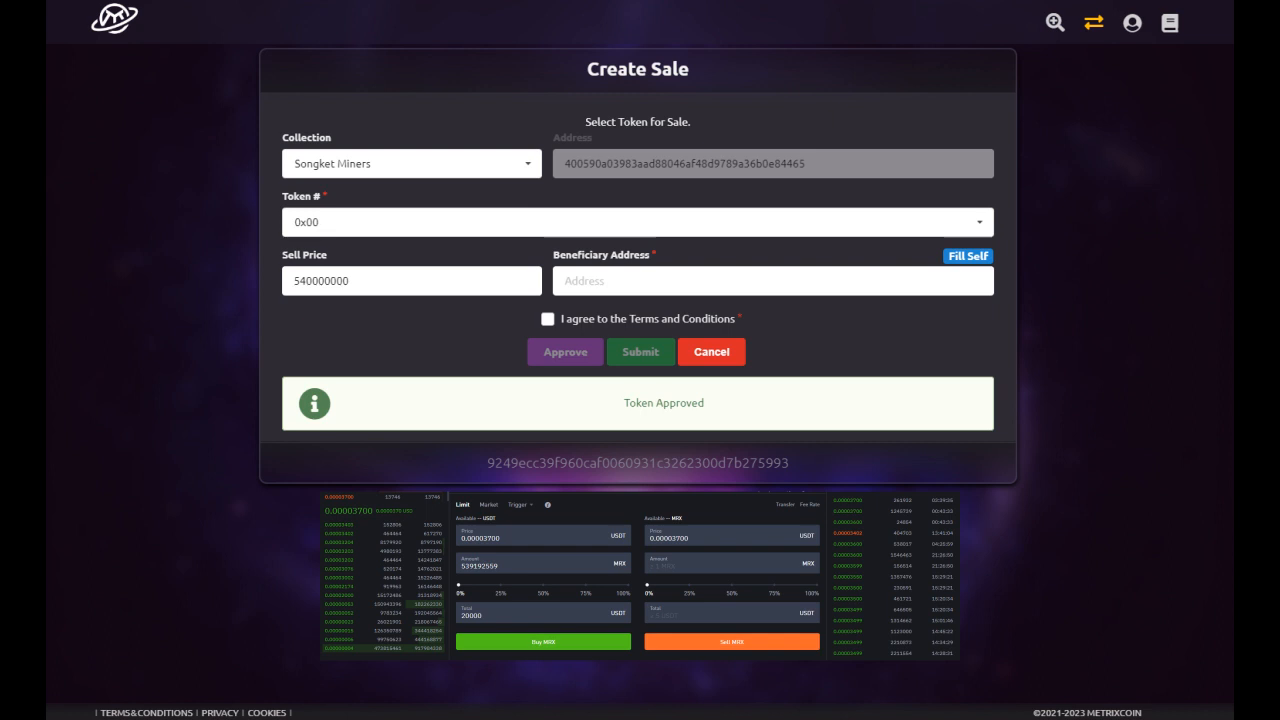
{"action": "left_click", "coordinate": [965, 256]}
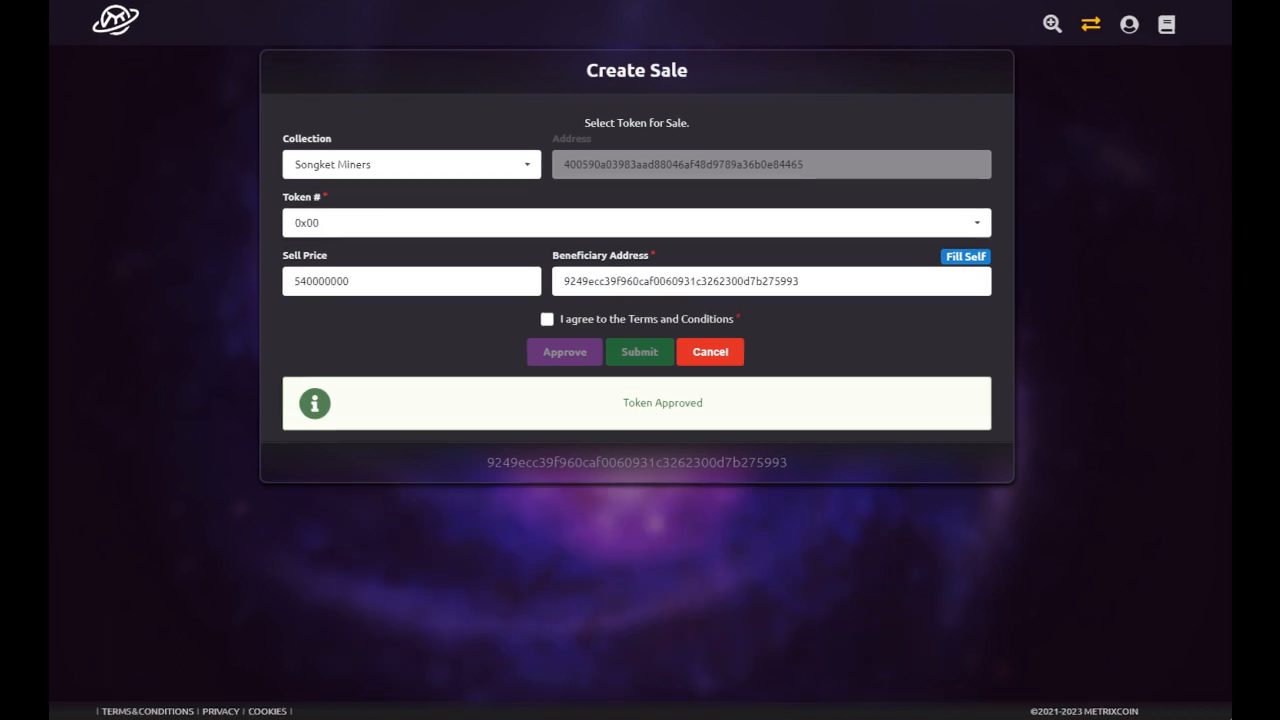
{"action": "left_click", "coordinate": [547, 319]}
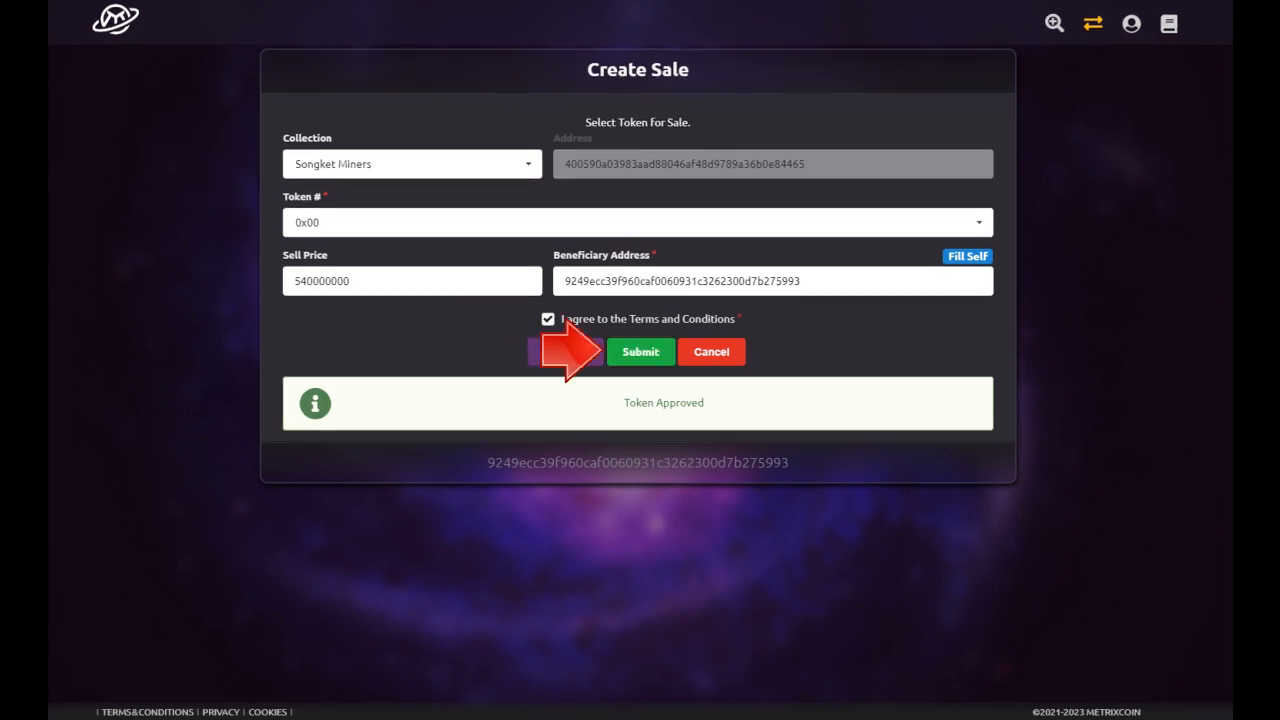
{"action": "left_click", "coordinate": [640, 351]}
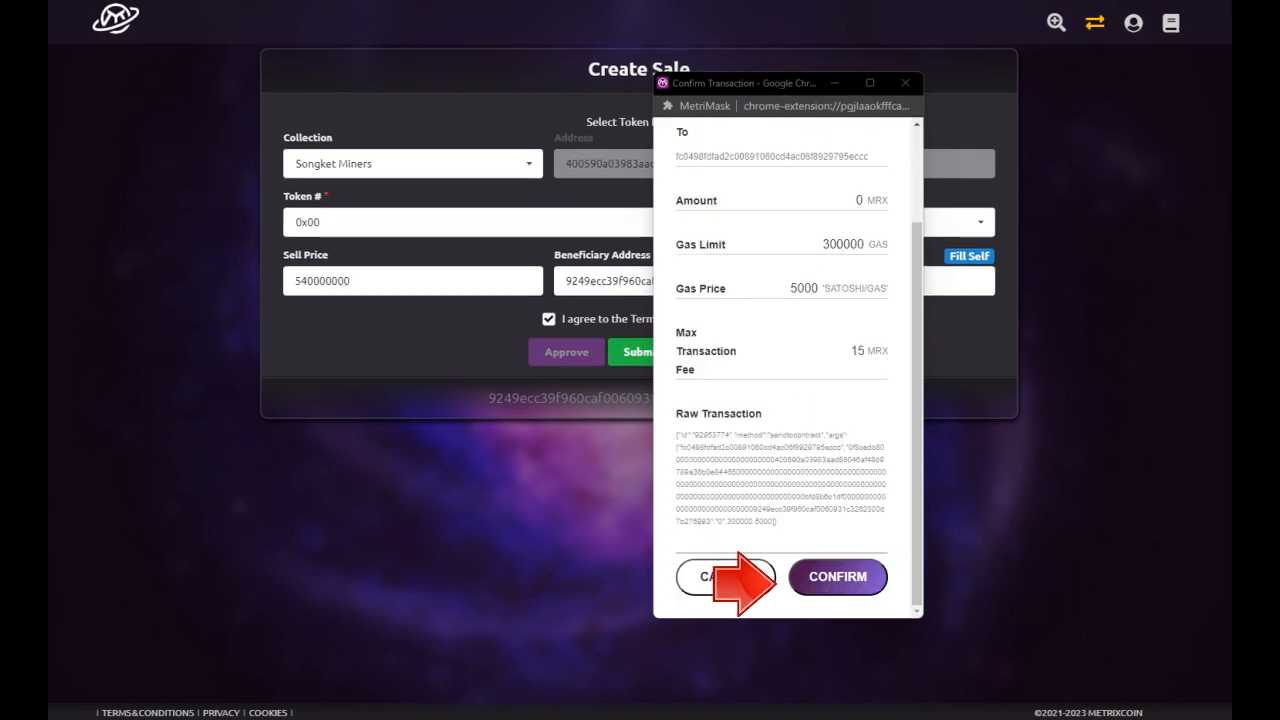
{"action": "left_click", "coordinate": [837, 576]}
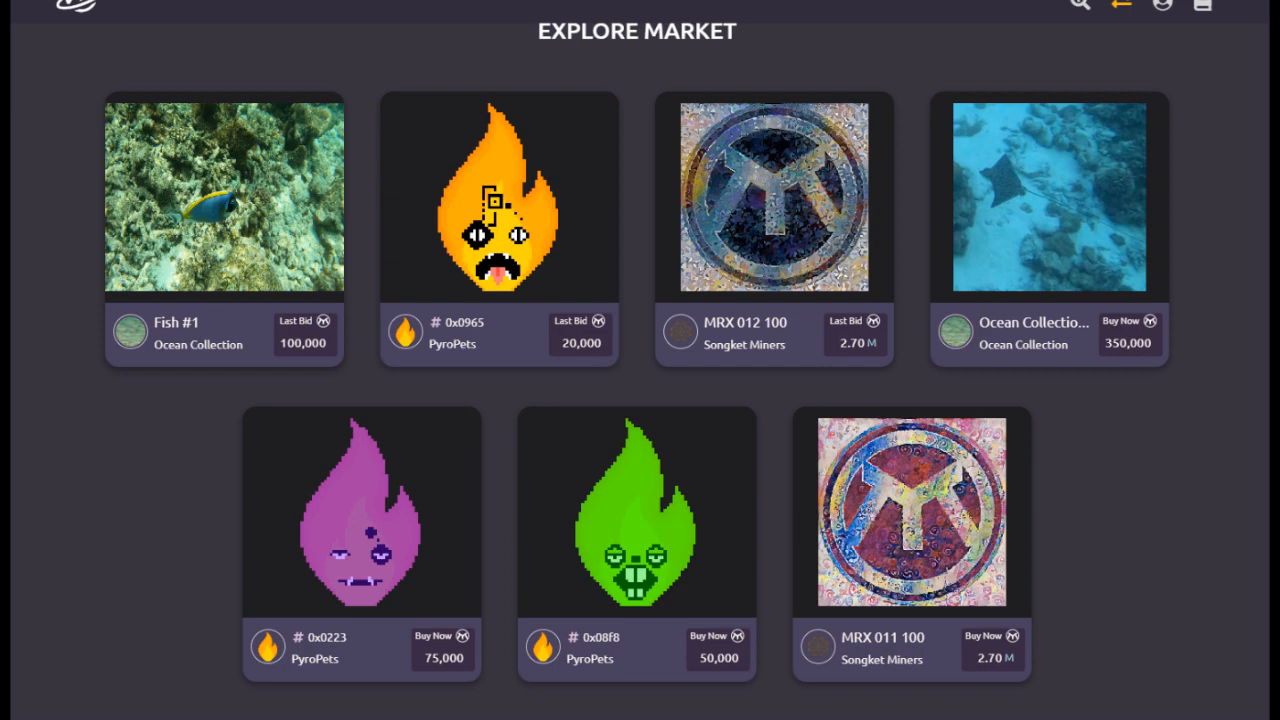
Scroll Explore Market to the Songket Miners MRX 001 20K listing
{"action": "scroll", "scroll_direction": "down", "scroll_amount": 3}
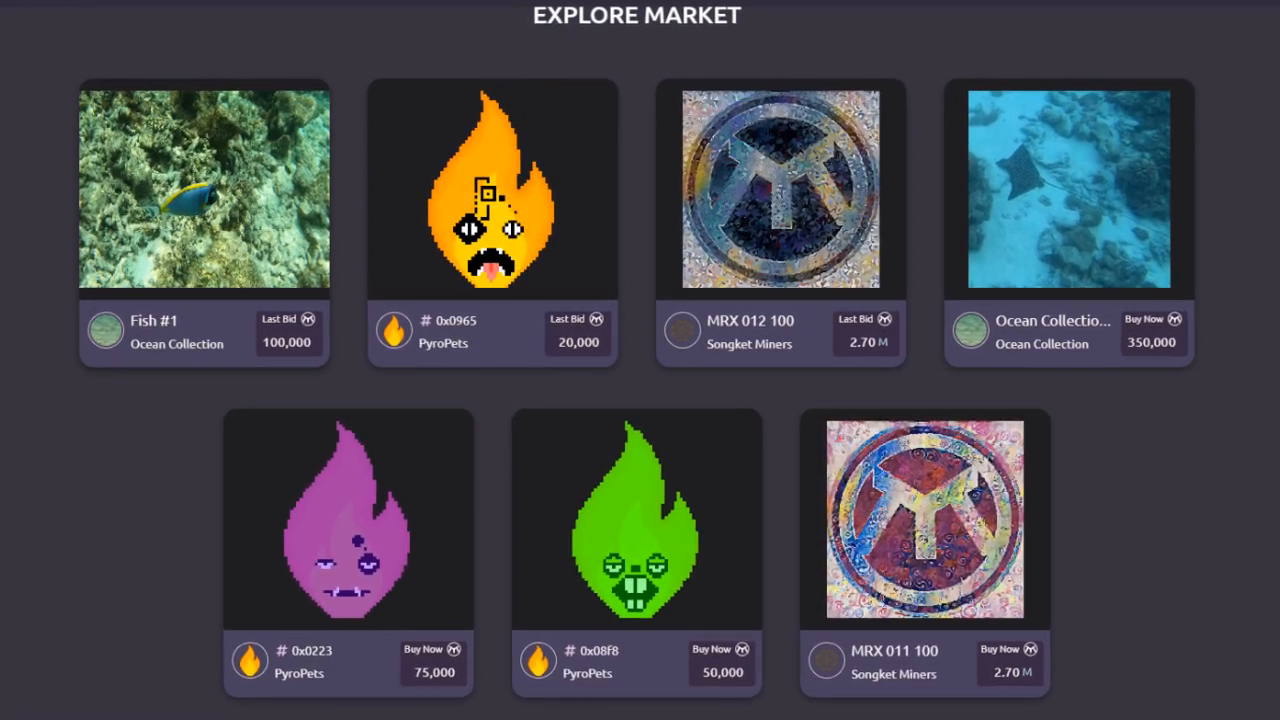
{"action": "scroll", "scroll_direction": "down", "scroll_amount": 3}
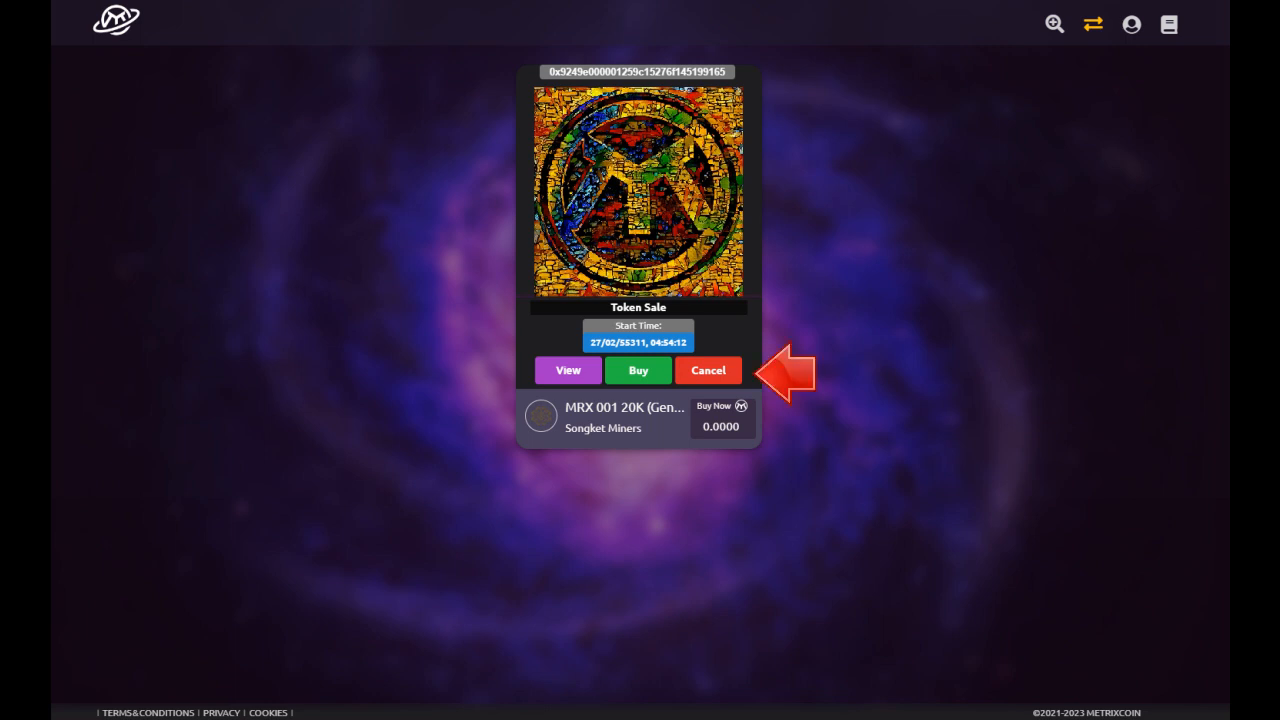
Cancel the MRX 001 20K token sale and confirm the cancellation in MetriMask
{"action": "left_click", "coordinate": [638, 370]}
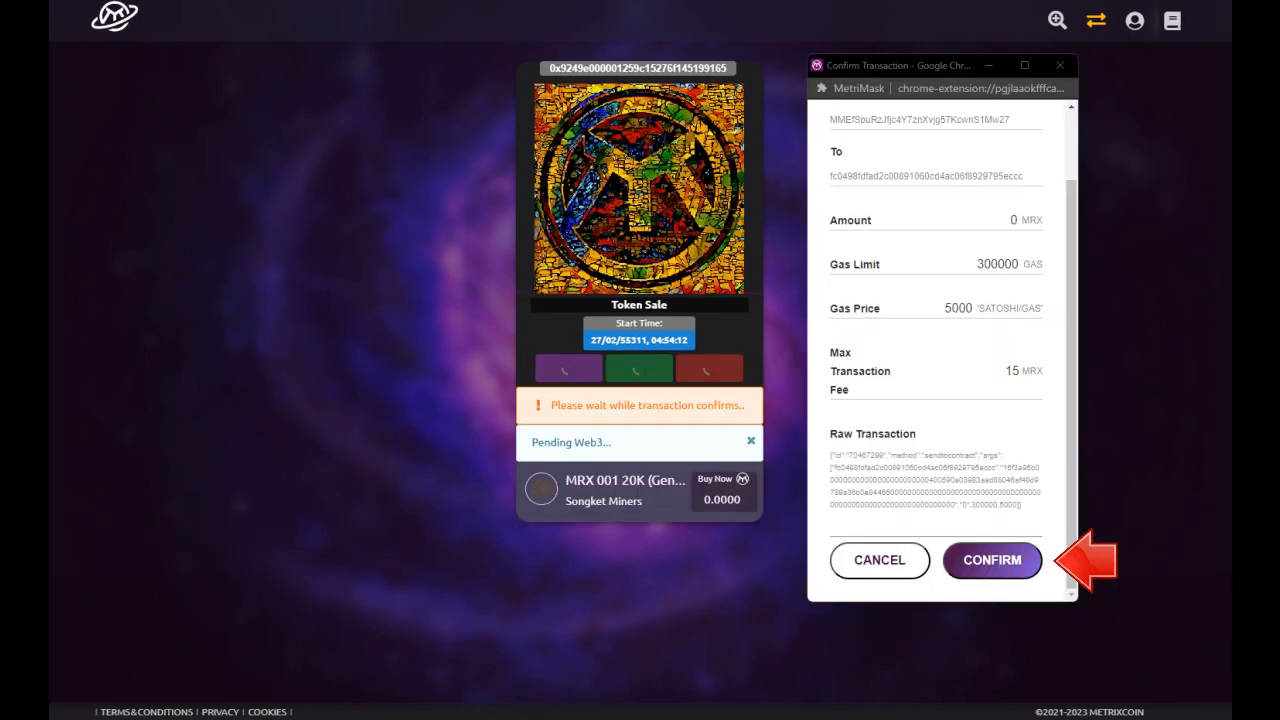
{"action": "left_click", "coordinate": [991, 560]}
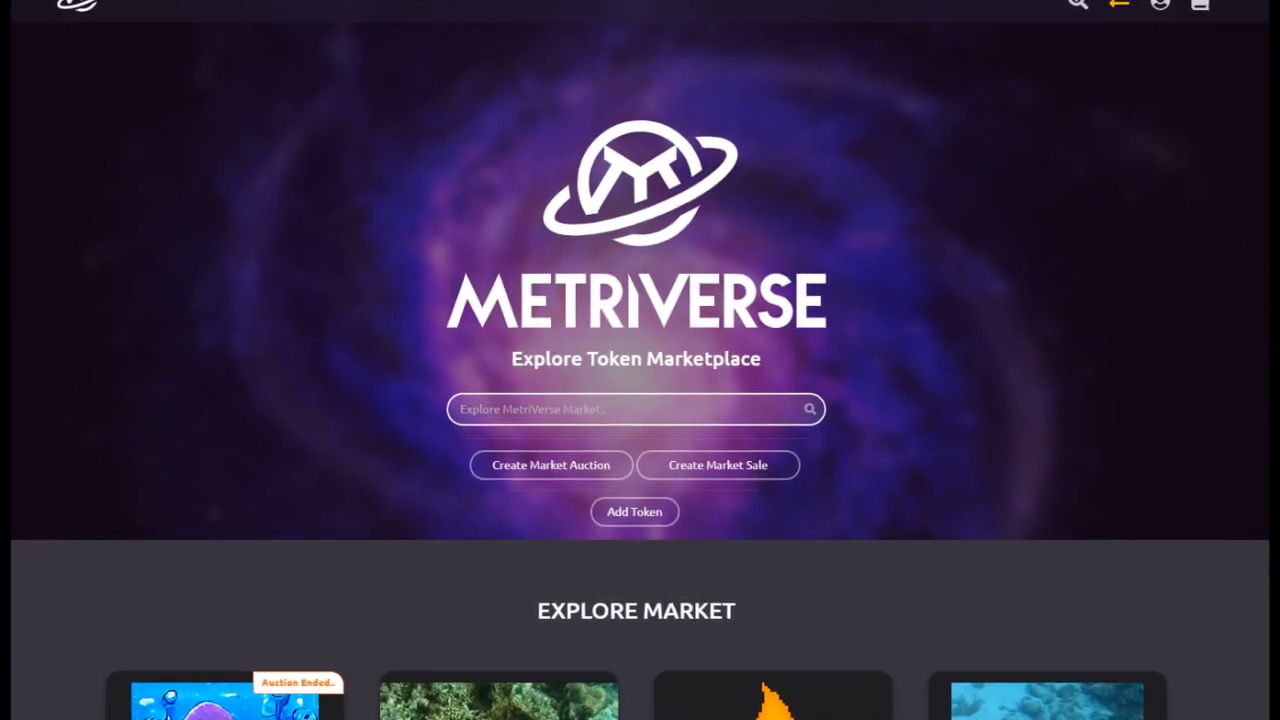
{"action": "scroll", "scroll_direction": "down", "scroll_amount": 3}
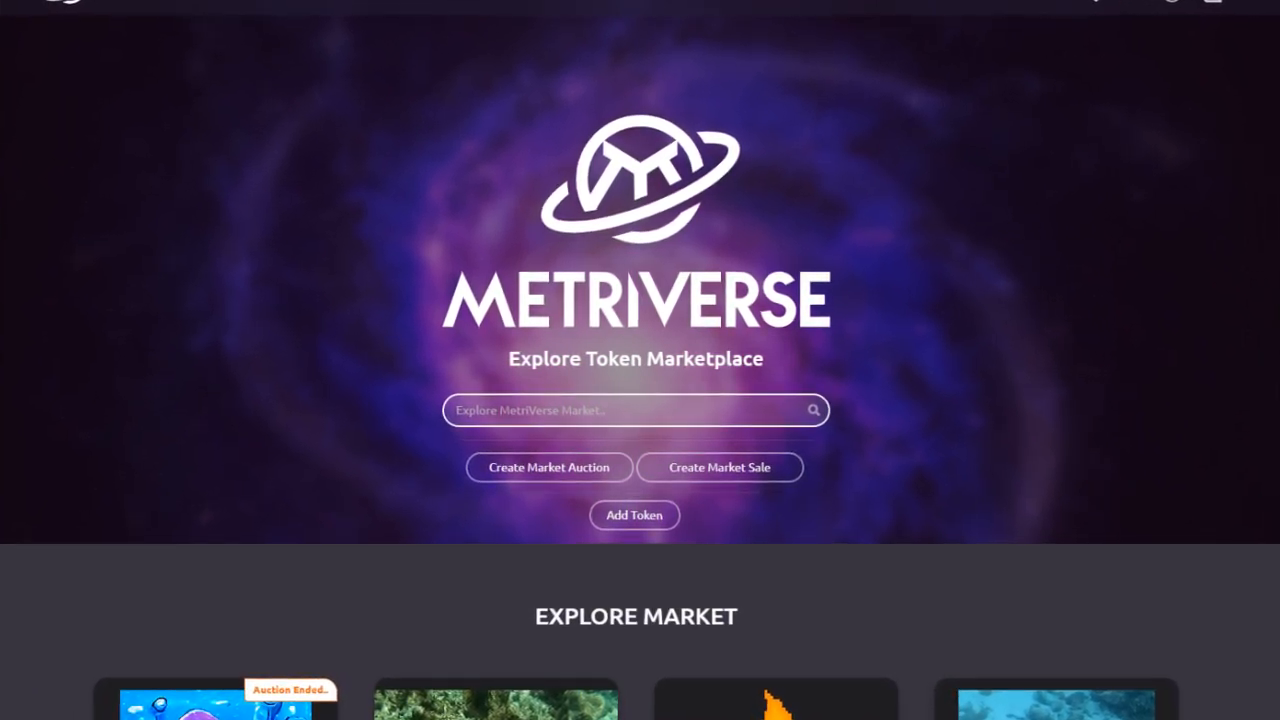